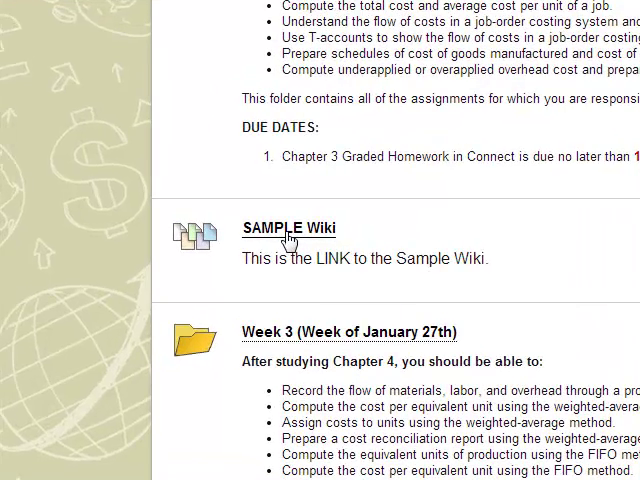
# - View the Sample Wiki page and scroll to its comments area
pyautogui.click(290, 228)
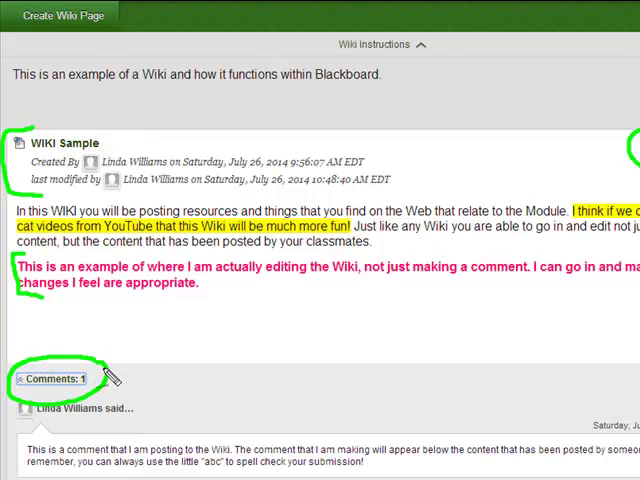
pyautogui.scroll(-3)
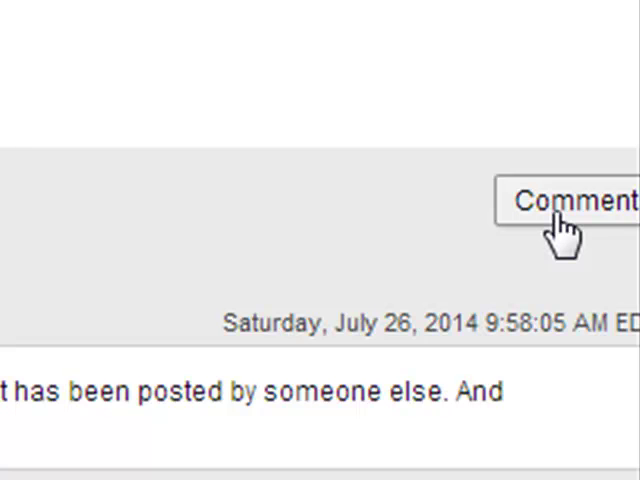
pyautogui.click(564, 200)
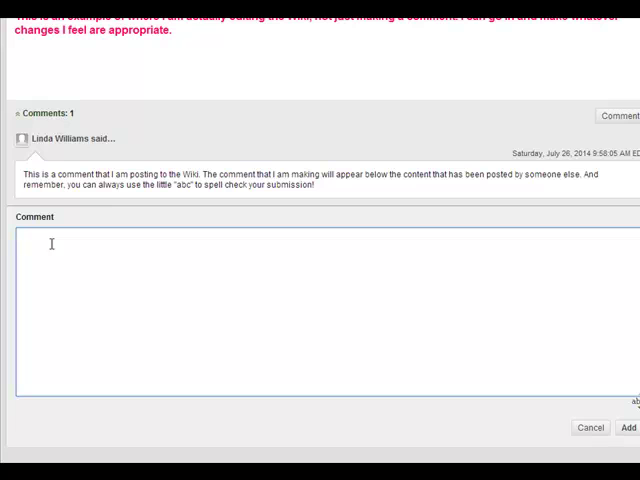
pyautogui.write('PlaCE')
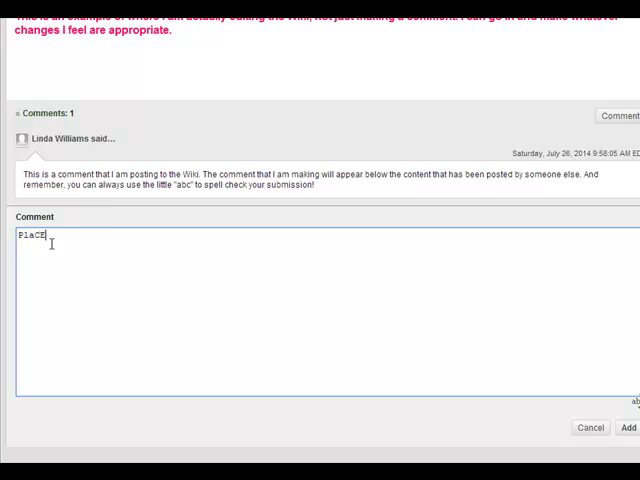
pyautogui.press('BackSpace')
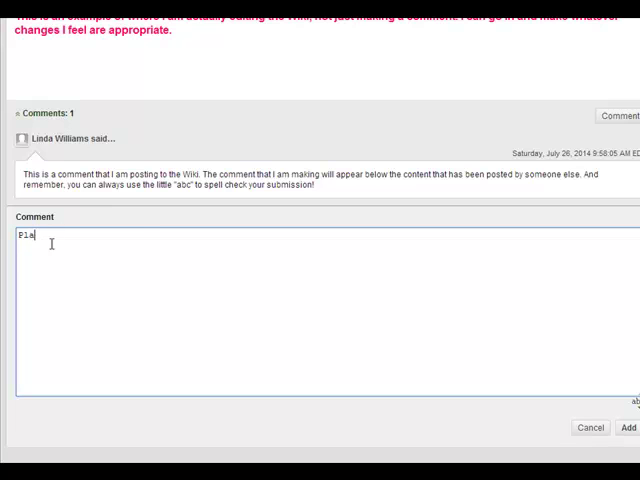
pyautogui.write('ce')
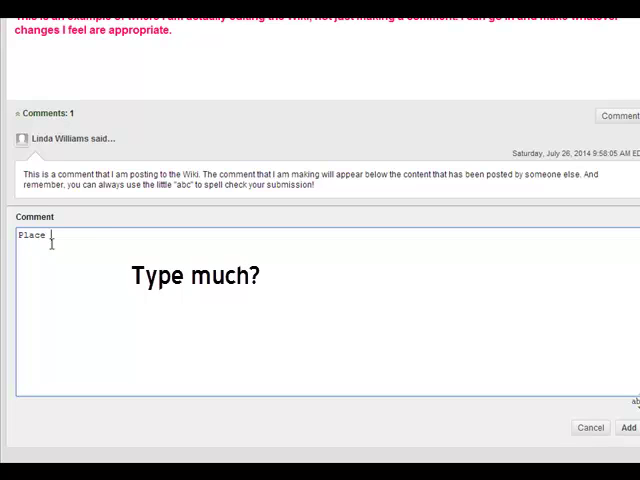
pyautogui.write('my comment')
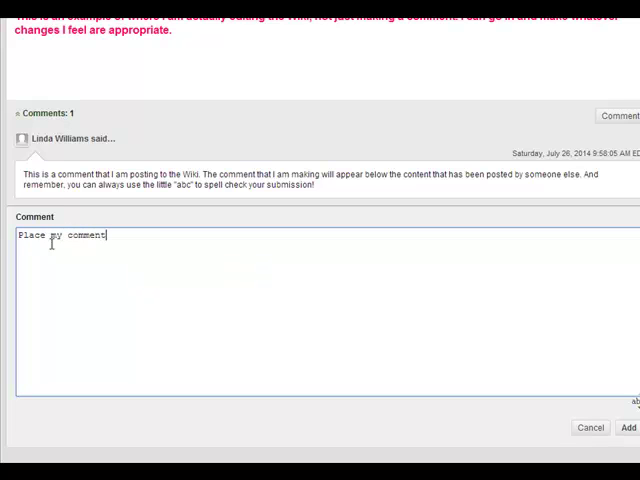
pyautogui.write('here.')
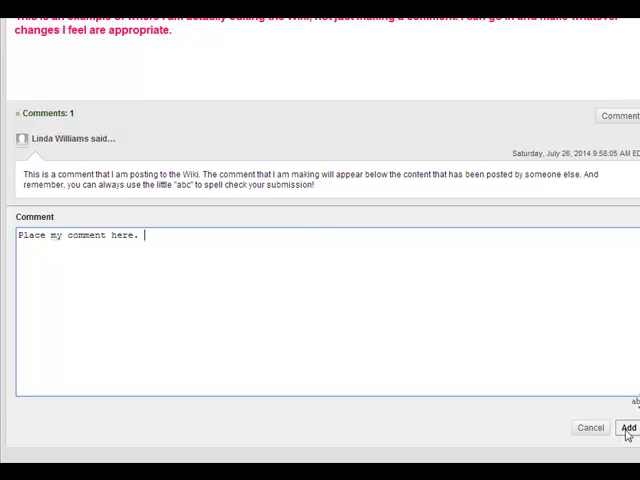
pyautogui.click(628, 428)
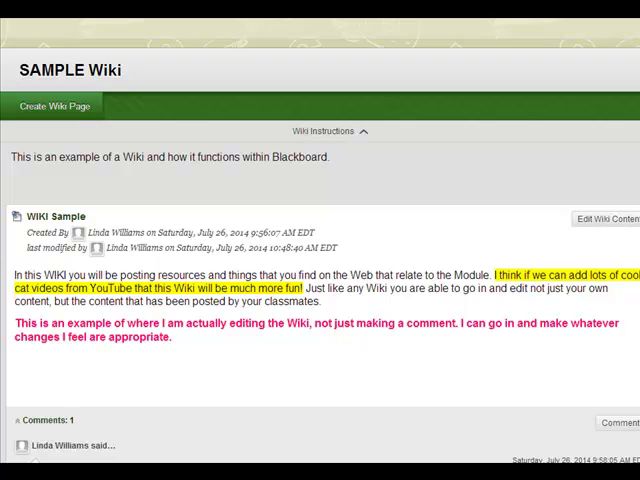
pyautogui.scroll(-3)
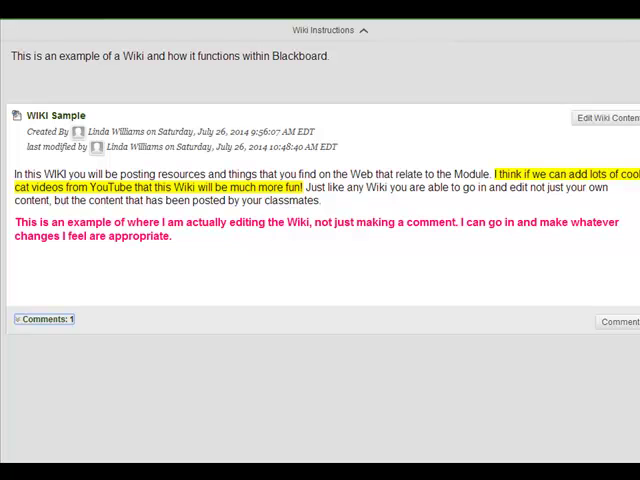
pyautogui.moveTo(600, 118)
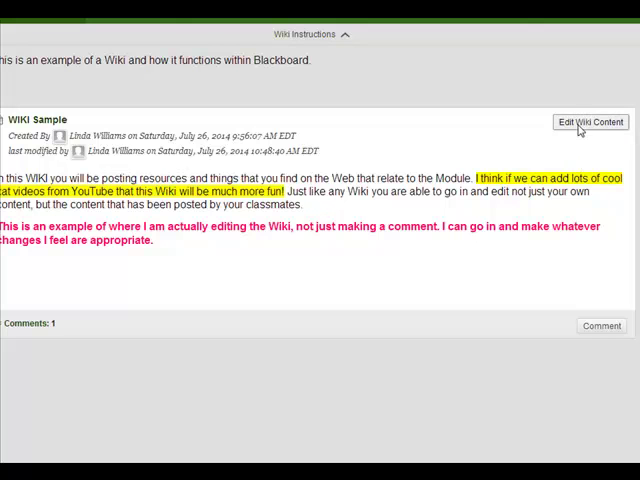
pyautogui.click(590, 120)
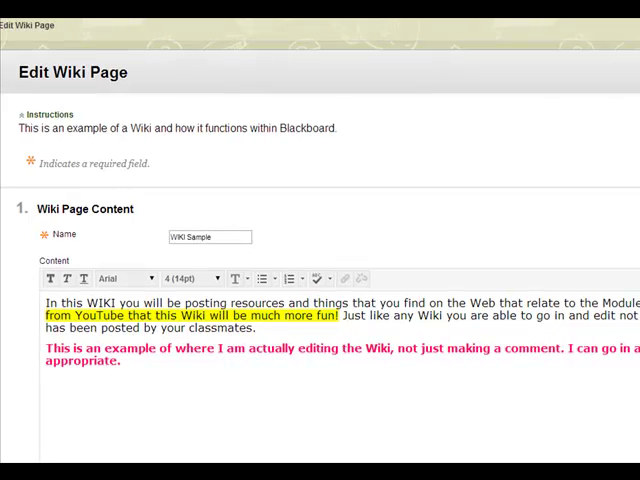
pyautogui.scroll(-3)
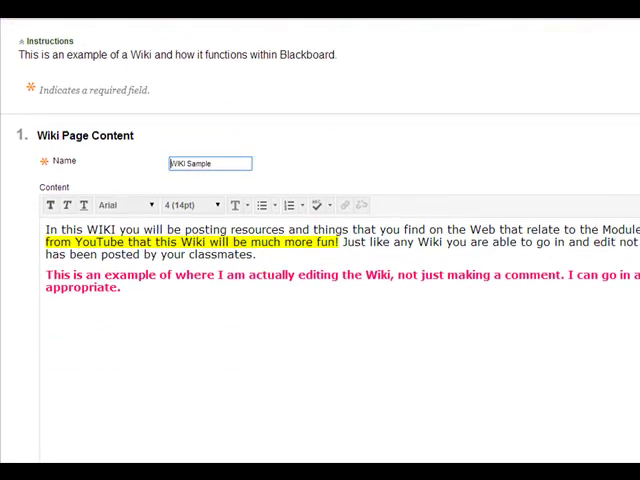
pyautogui.scroll(-3)
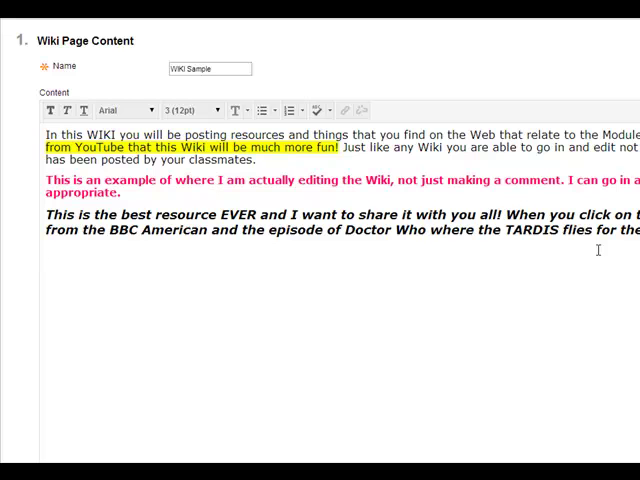
pyautogui.moveTo(88, 266)
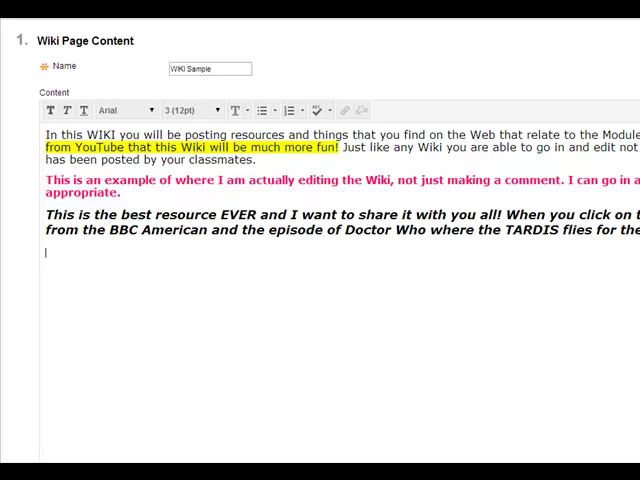
pyautogui.write('http://youtu.be/MdwZ_fA_-jE?list=PL0254E310BD032F07')
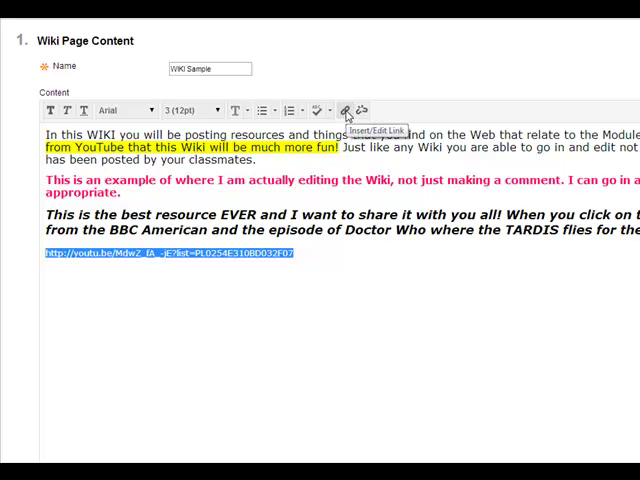
# - Link the selected address to the YouTube URL, set to open in a new window
pyautogui.click(344, 110)
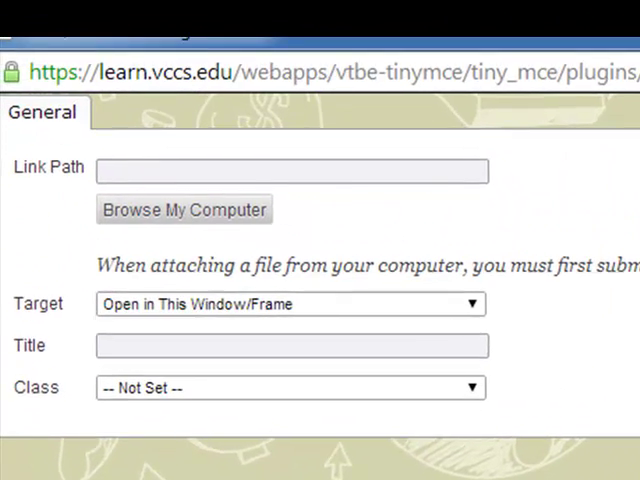
pyautogui.click(290, 182)
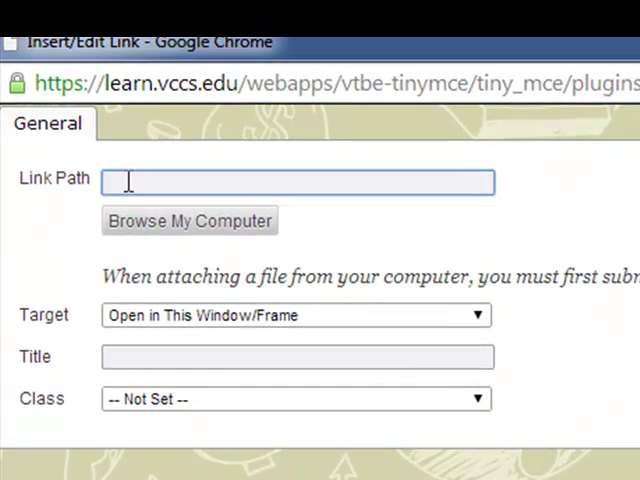
pyautogui.write('http://youtu.be/MdwZ_fA_-jE?list=PL0254E310BD032F07')
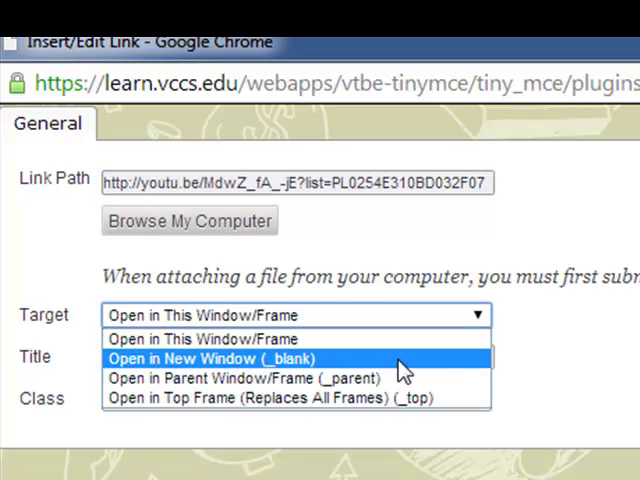
pyautogui.click(210, 358)
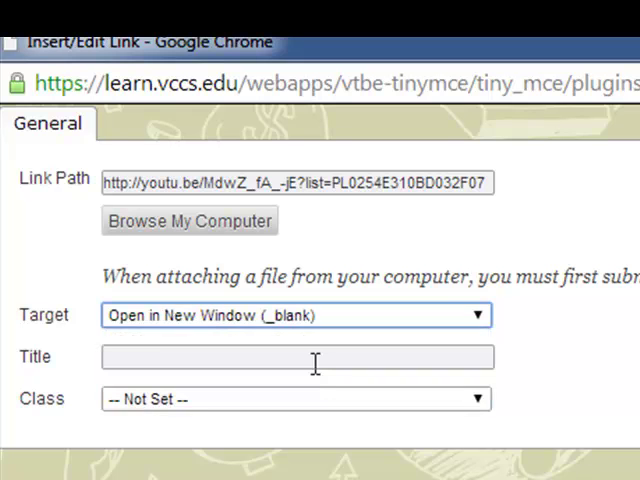
# - Title the link 'The Tardis takes off for the first time'
pyautogui.click(296, 356)
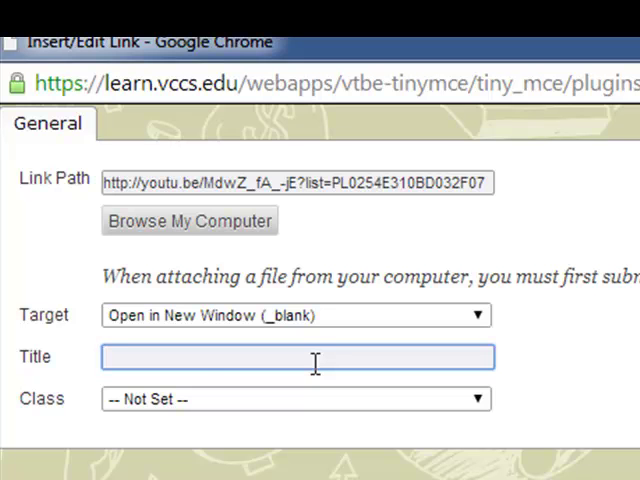
pyautogui.write('The')
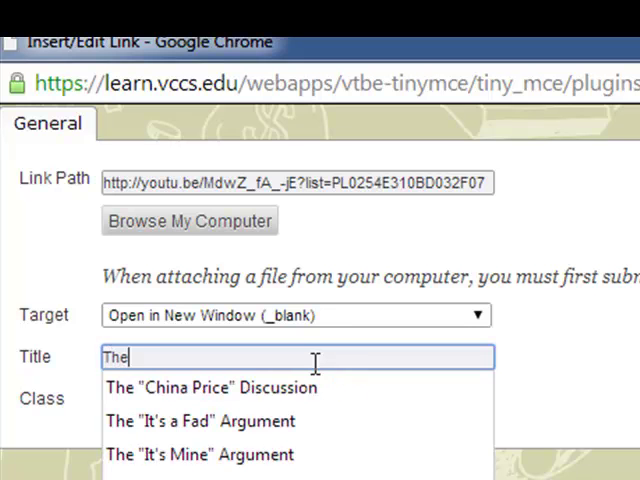
pyautogui.write('" "')
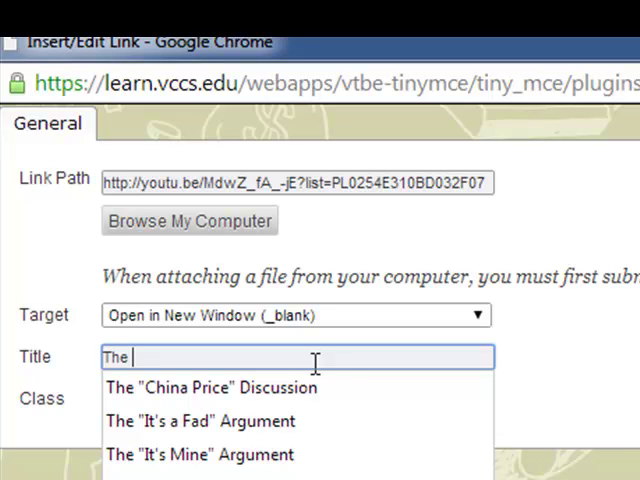
pyautogui.write('Tar')
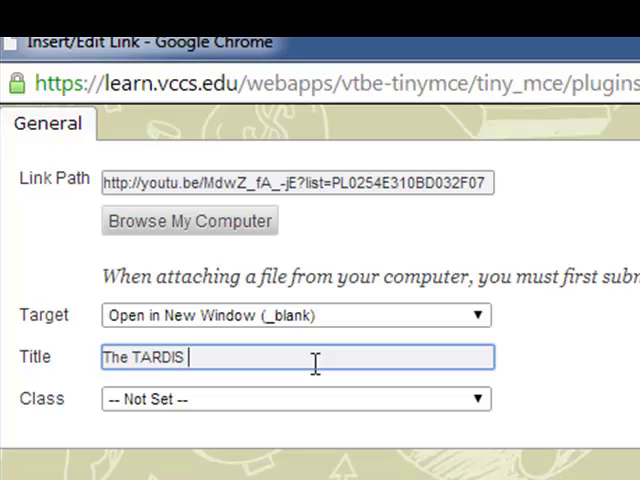
pyautogui.write('takes')
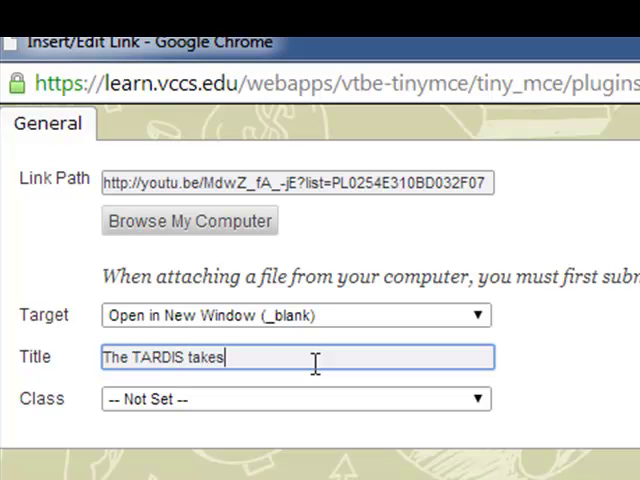
pyautogui.write('off for the')
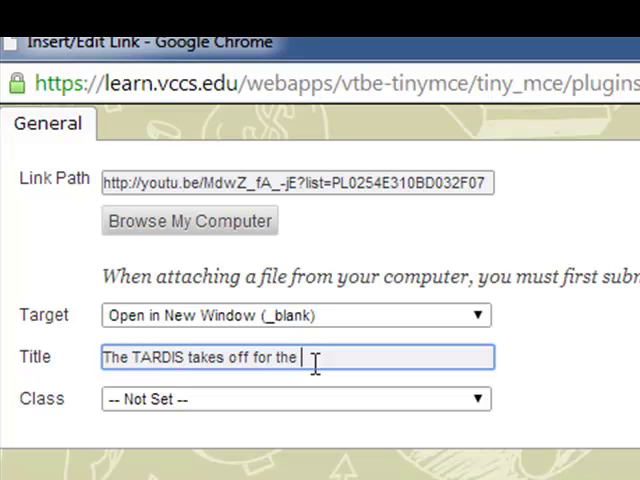
pyautogui.write('first time')
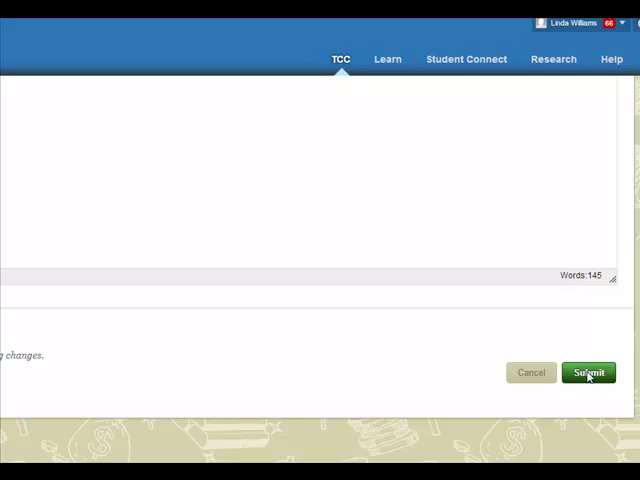
# - Submit the wiki edit and follow the new link to the TARDIS video
pyautogui.click(588, 372)
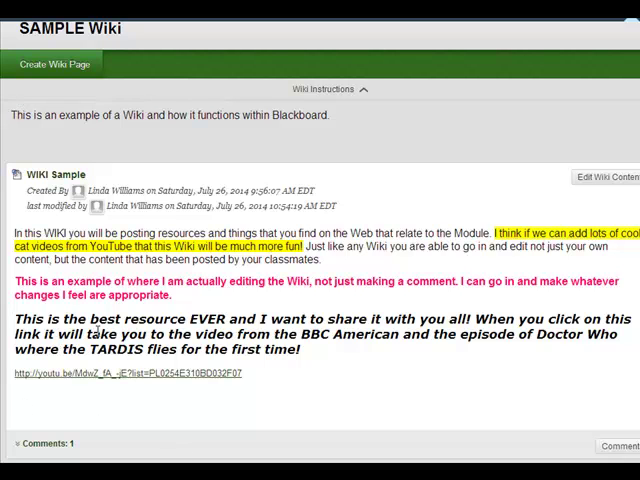
pyautogui.moveTo(158, 384)
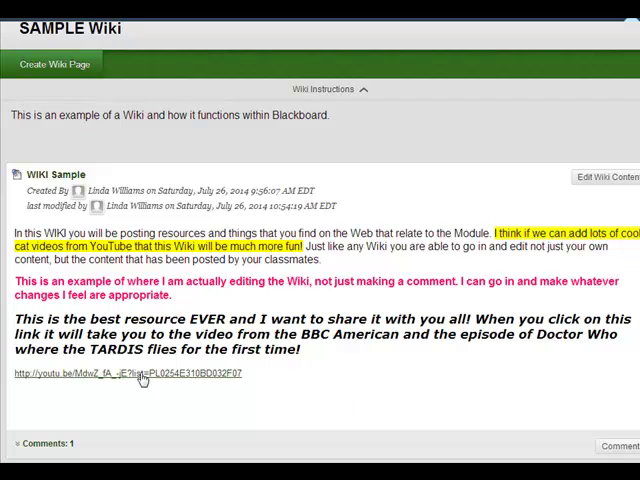
pyautogui.moveTo(140, 372)
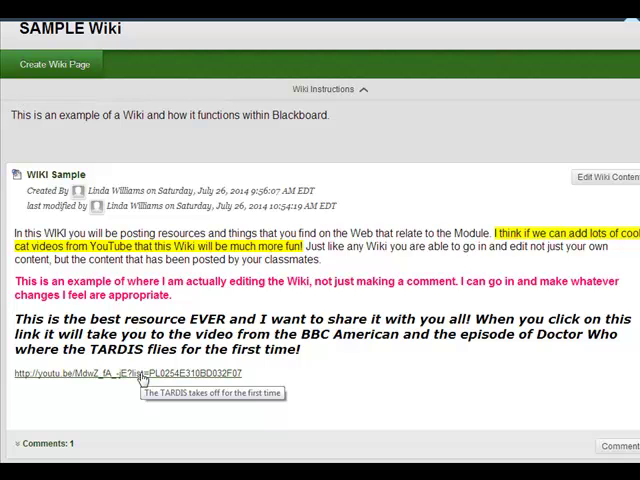
pyautogui.click(124, 372)
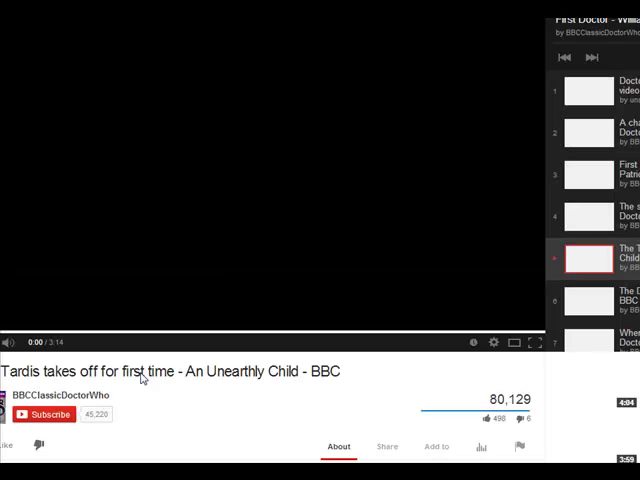